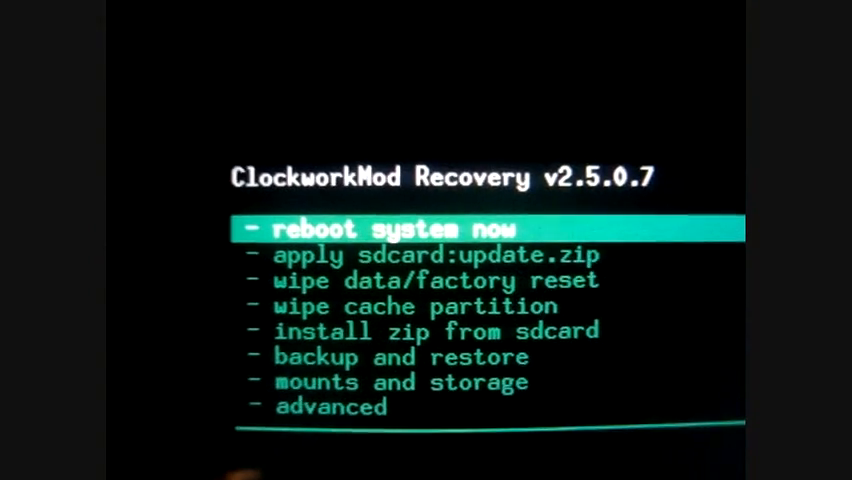
Reboot the phone from ClockworkMod Recovery into the normal system via 'reboot system now'
{"action": "left_click", "coordinate": [380, 228]}
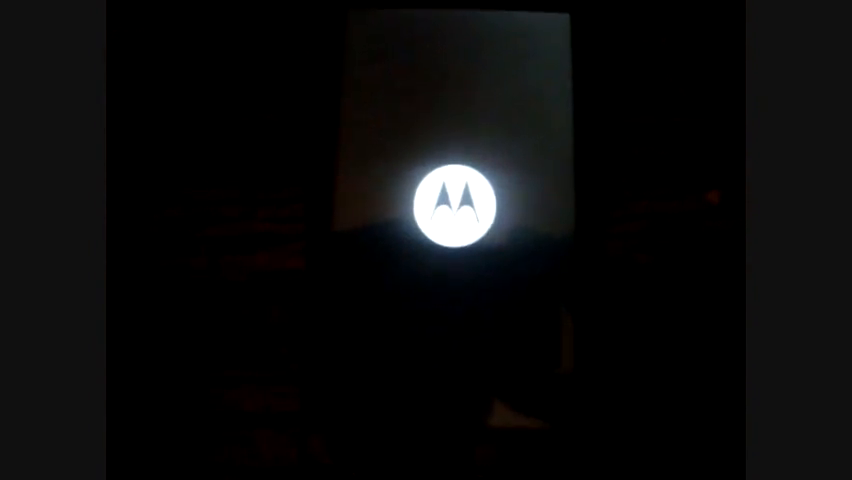